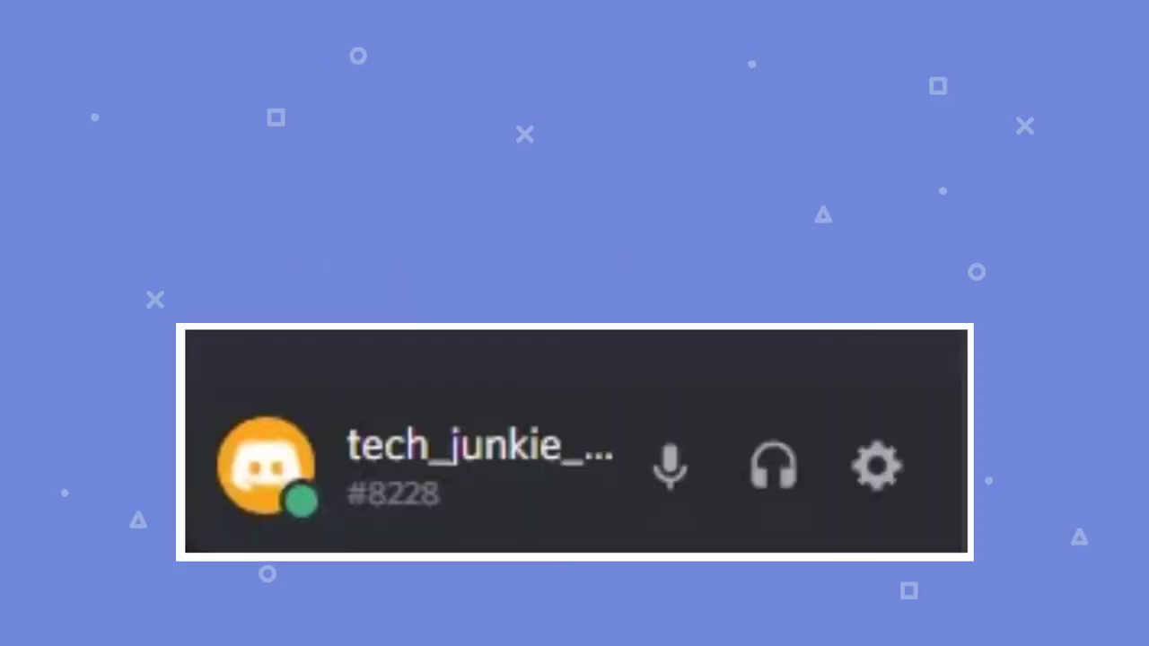
- Open User Settings from the gear icon beside the username in the account panel
left_click(876, 465)
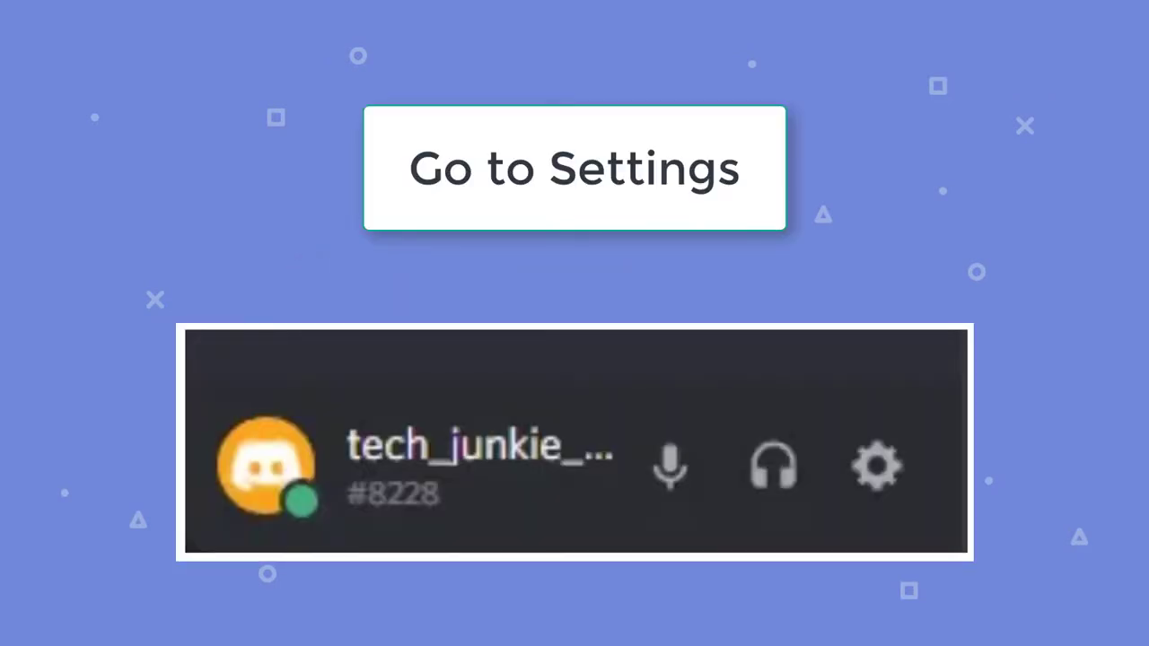
left_click(878, 465)
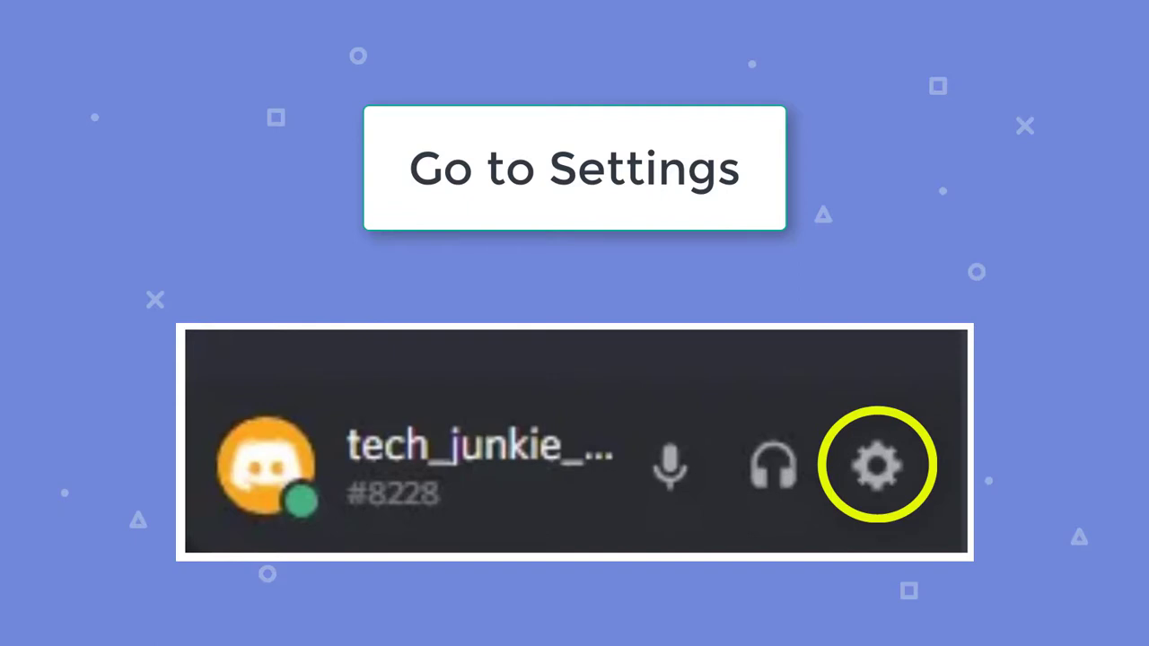
- Go to Voice & Video under App Settings, confirm the camera selection and run Test Video
left_click(877, 465)
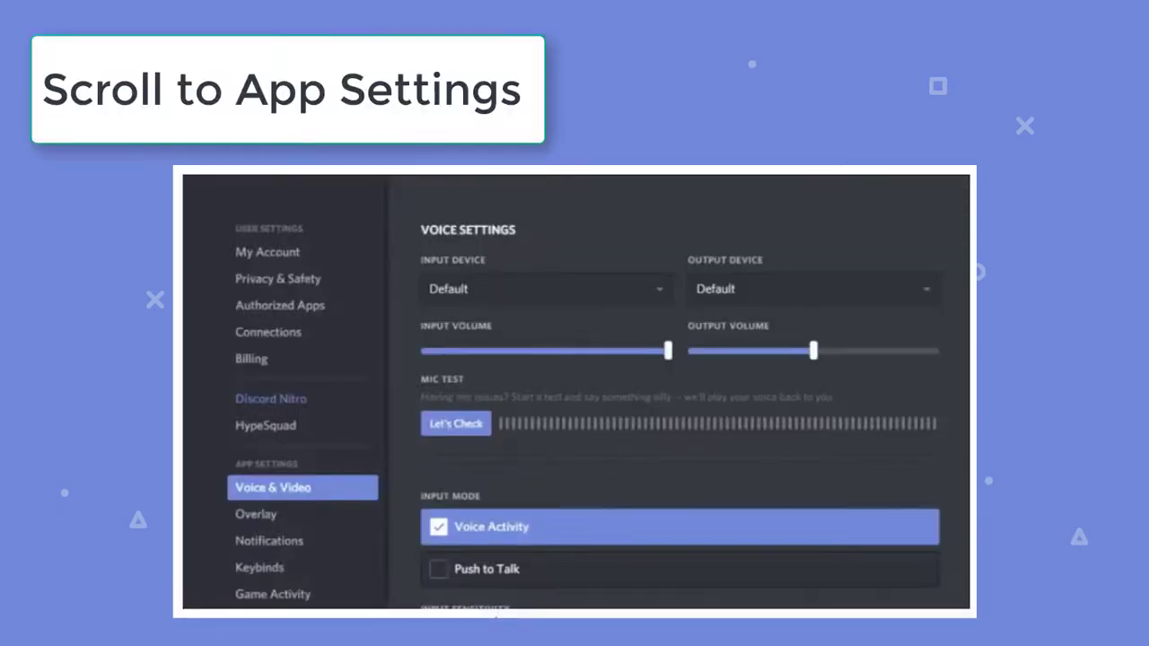
left_click(273, 488)
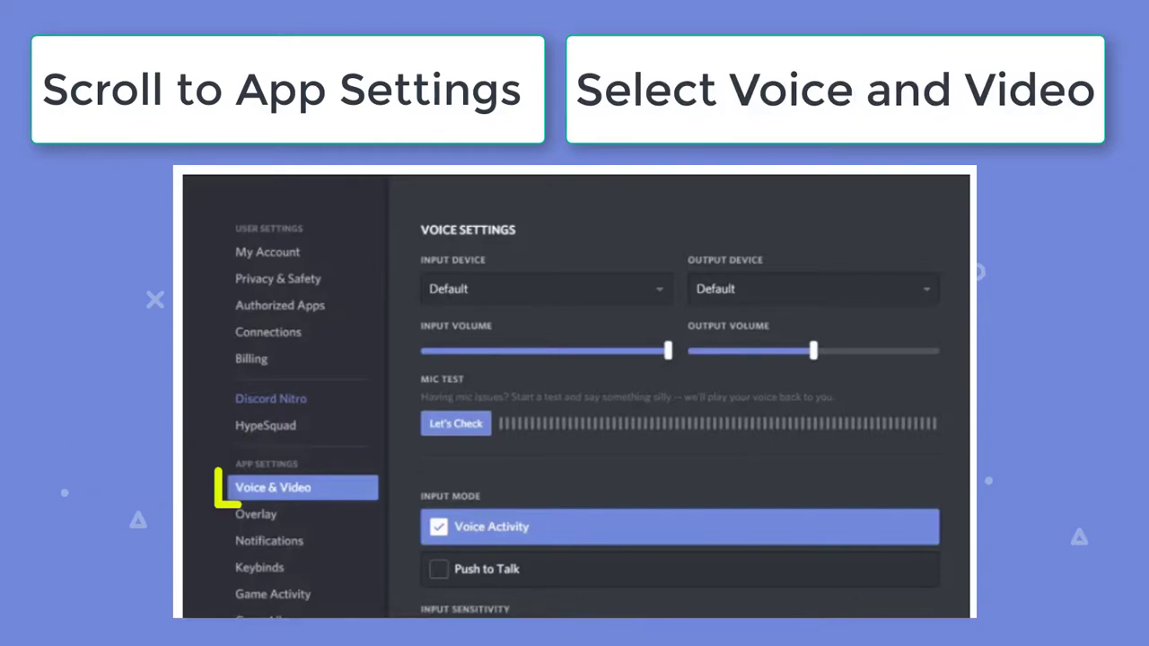
left_click(273, 486)
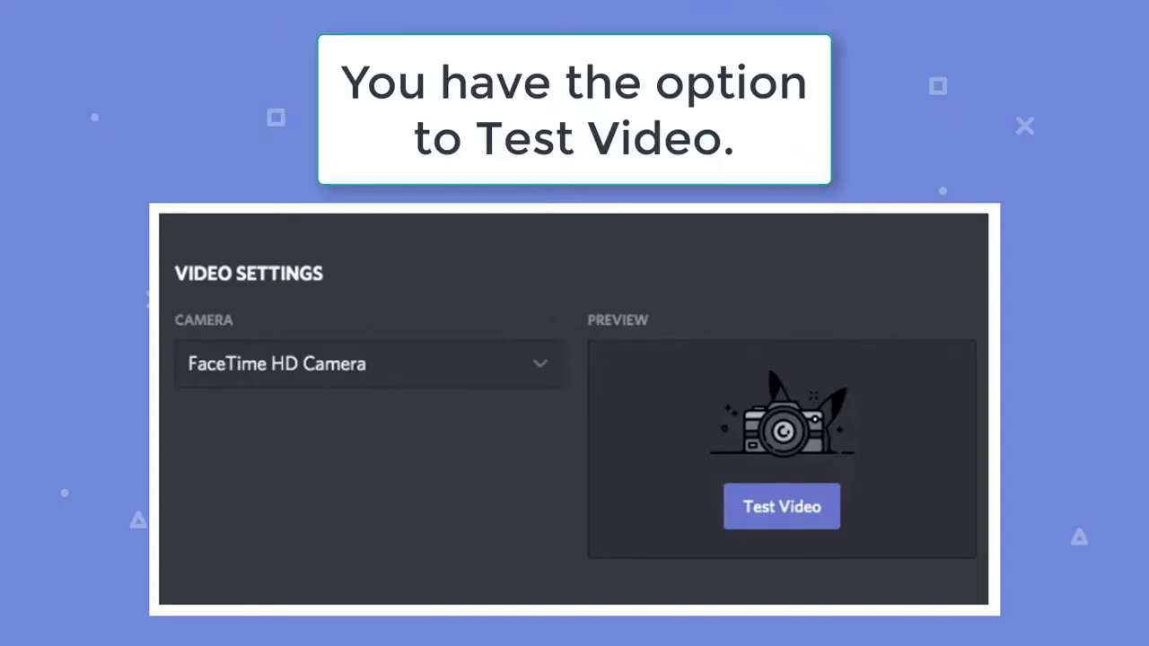
left_click(780, 506)
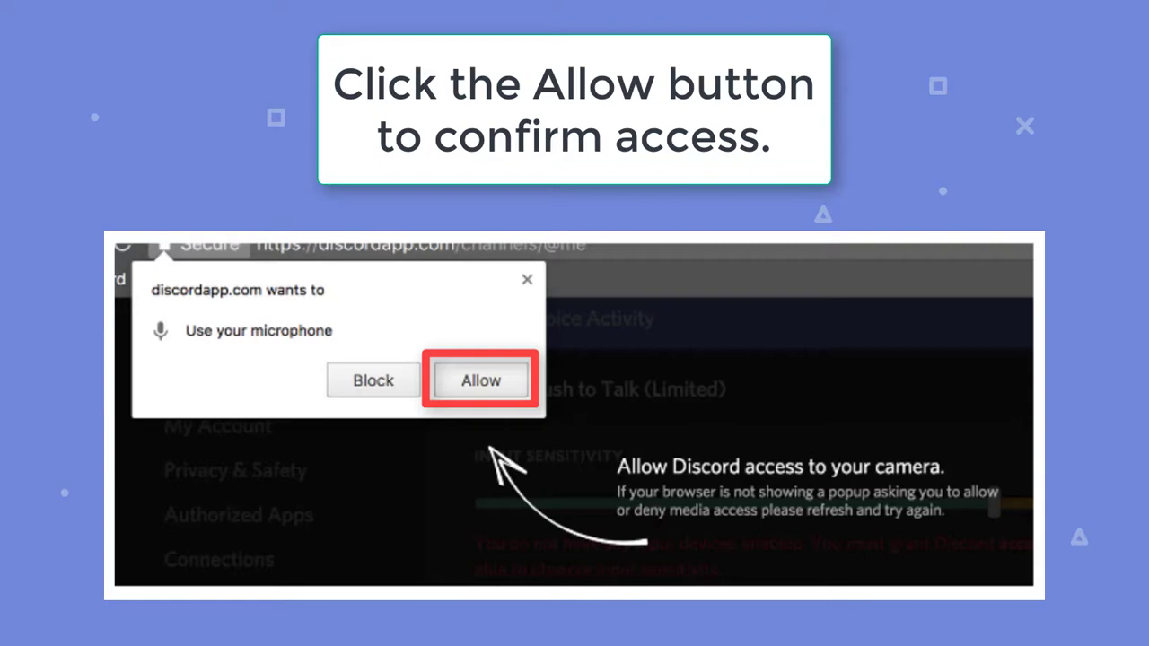
- Allow the browser popup so Discord can use the microphone and camera
left_click(481, 380)
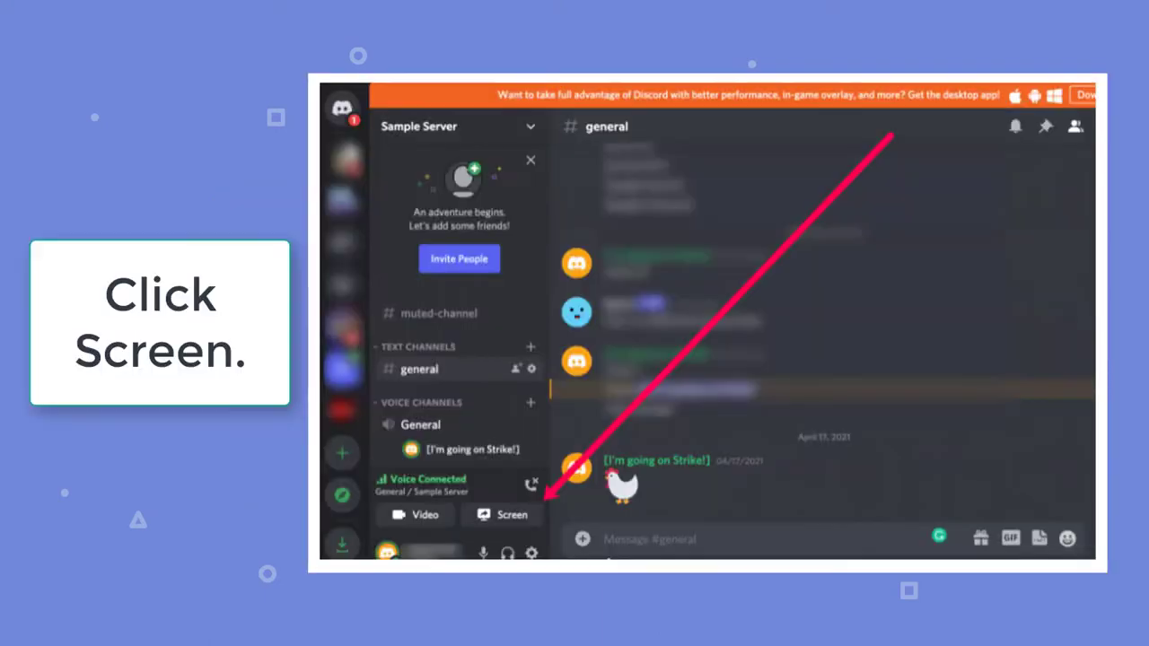
- Start screen sharing via the Screen button while connected to the Sample Server voice call
left_click(502, 513)
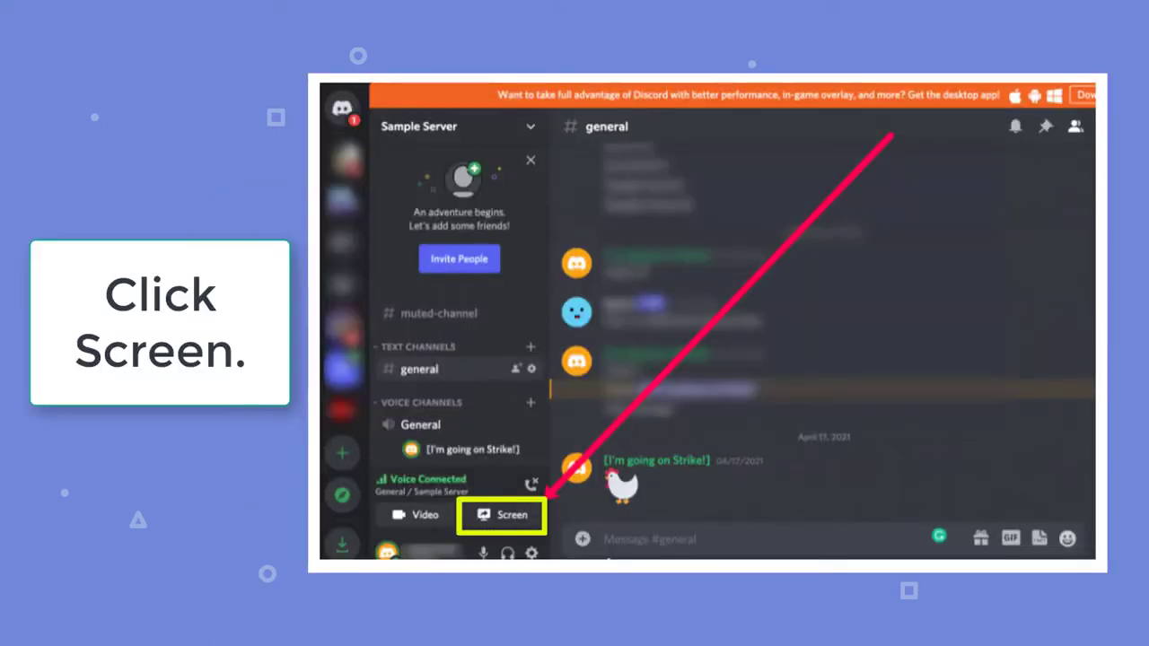
left_click(501, 513)
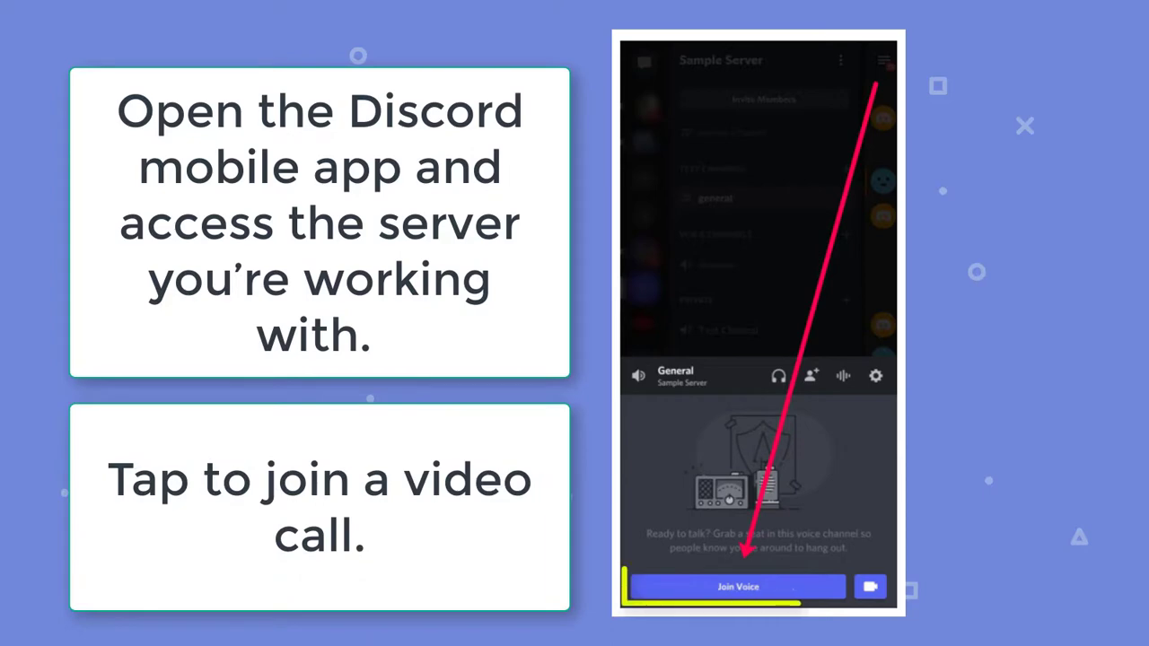
- On mobile, join the General voice channel, share the phone screen, then hang up to stop sharing
left_click(738, 585)
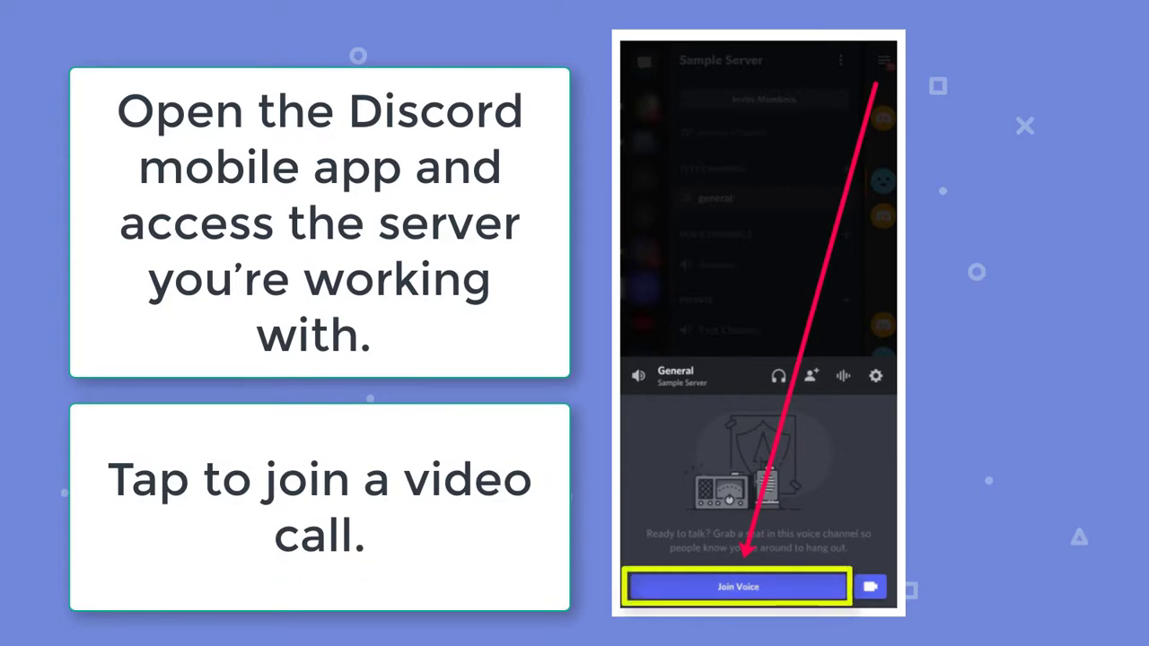
left_click(736, 585)
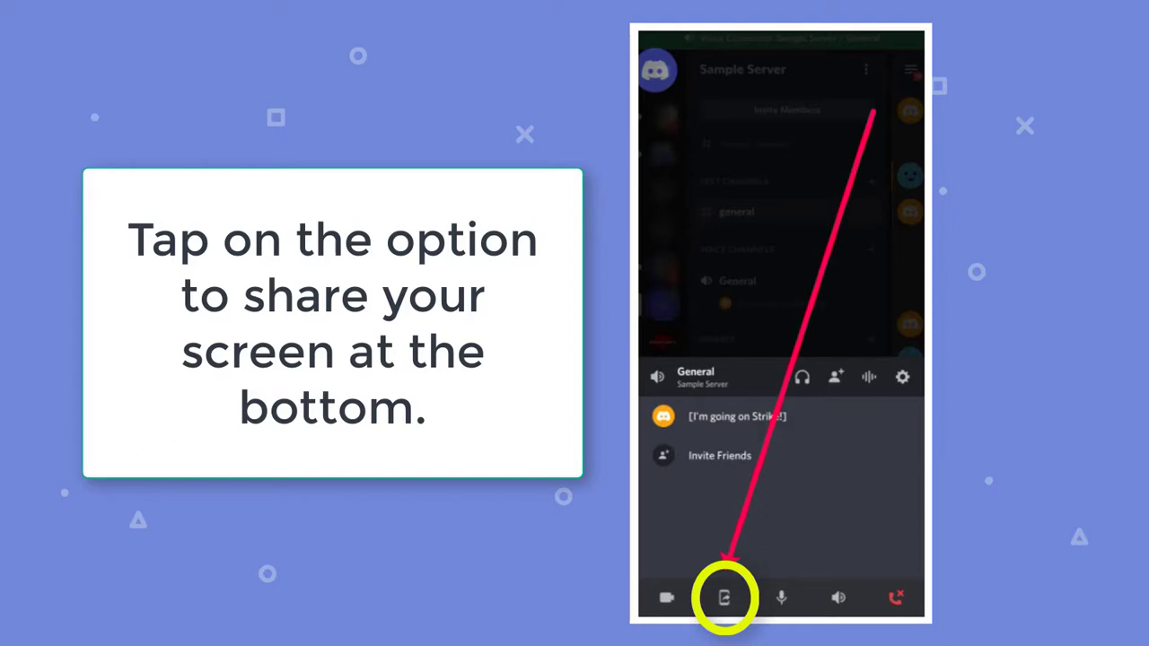
left_click(723, 596)
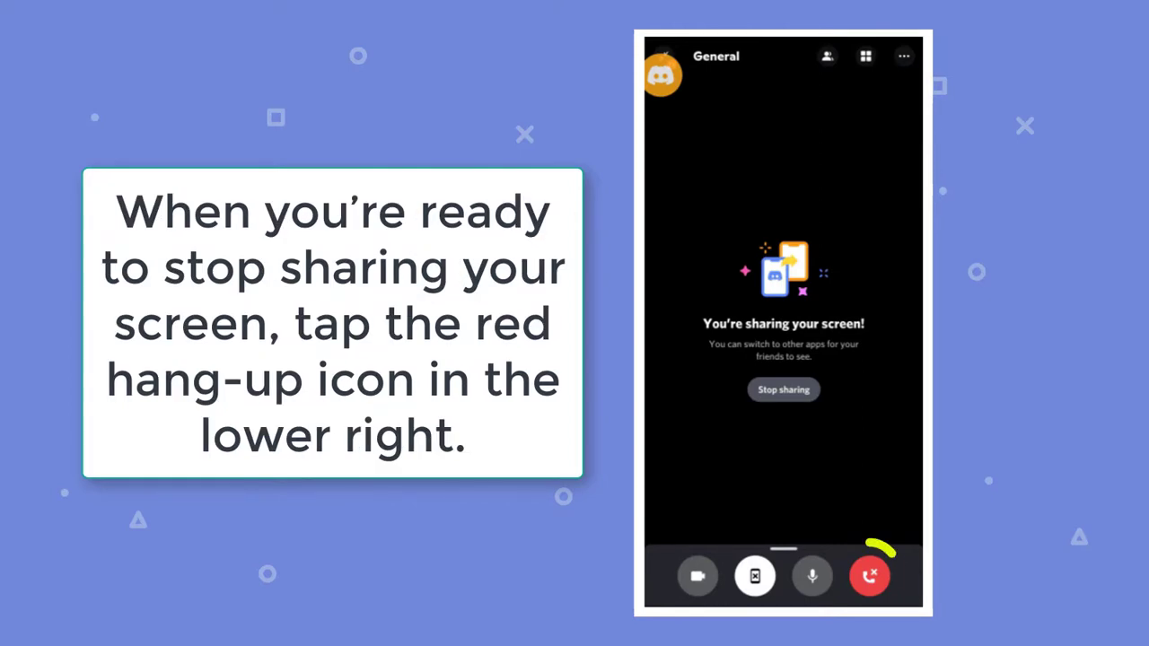
left_click(869, 577)
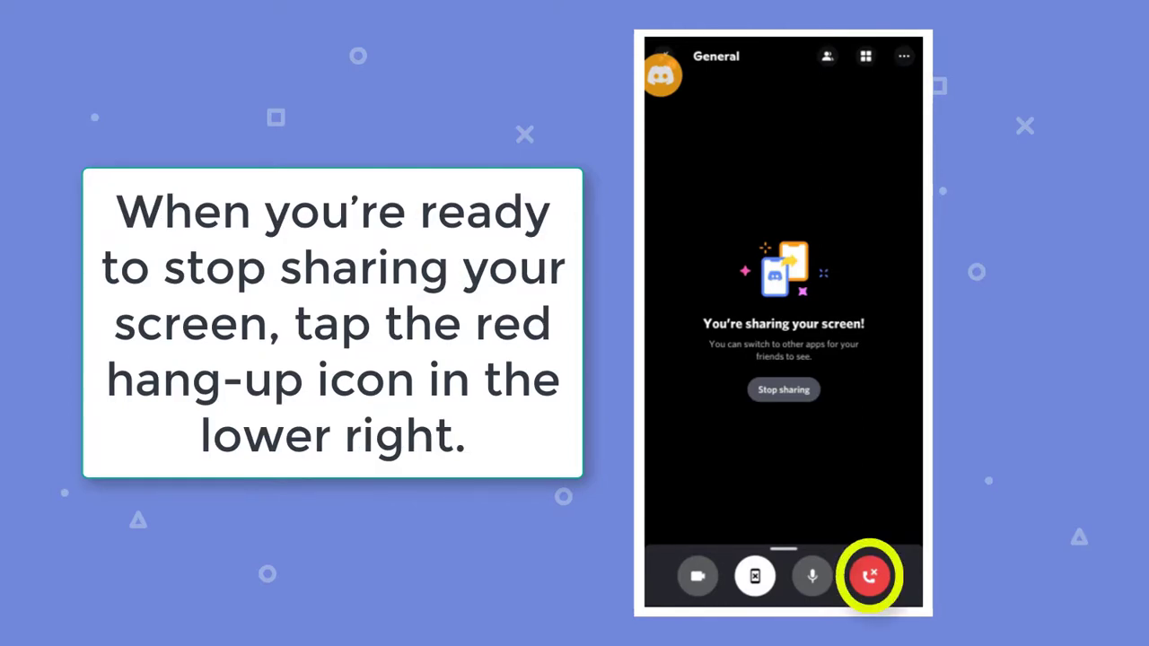
left_click(869, 574)
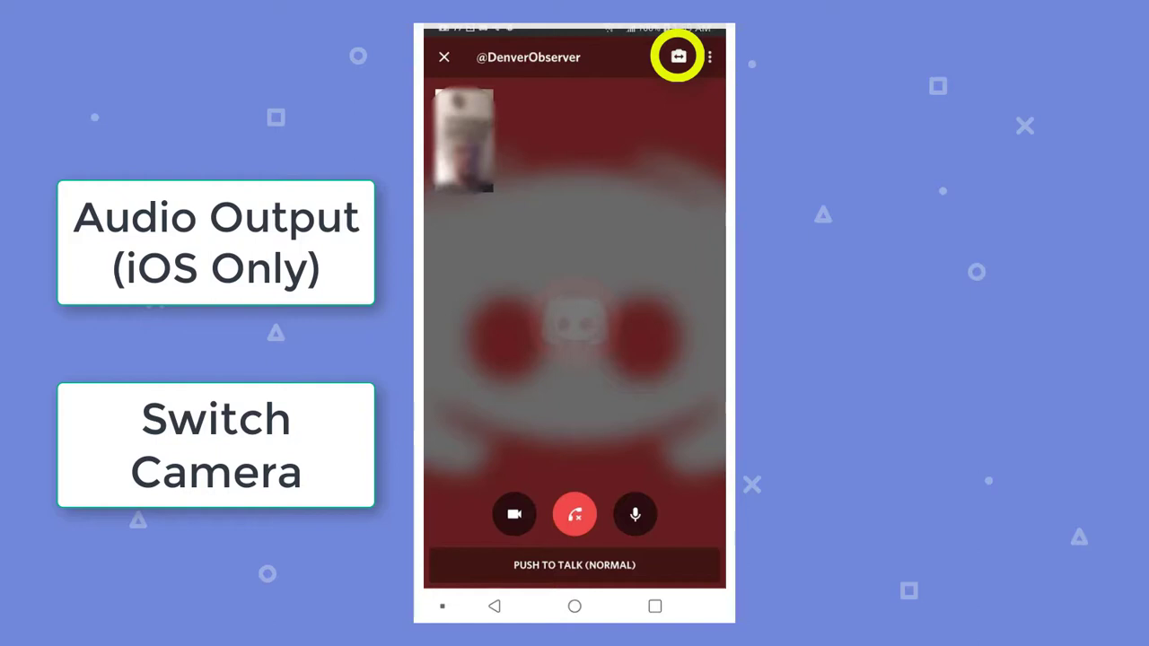
- Review the mobile call's audio output, switch-camera, camera toggle and mute controls
left_click(679, 55)
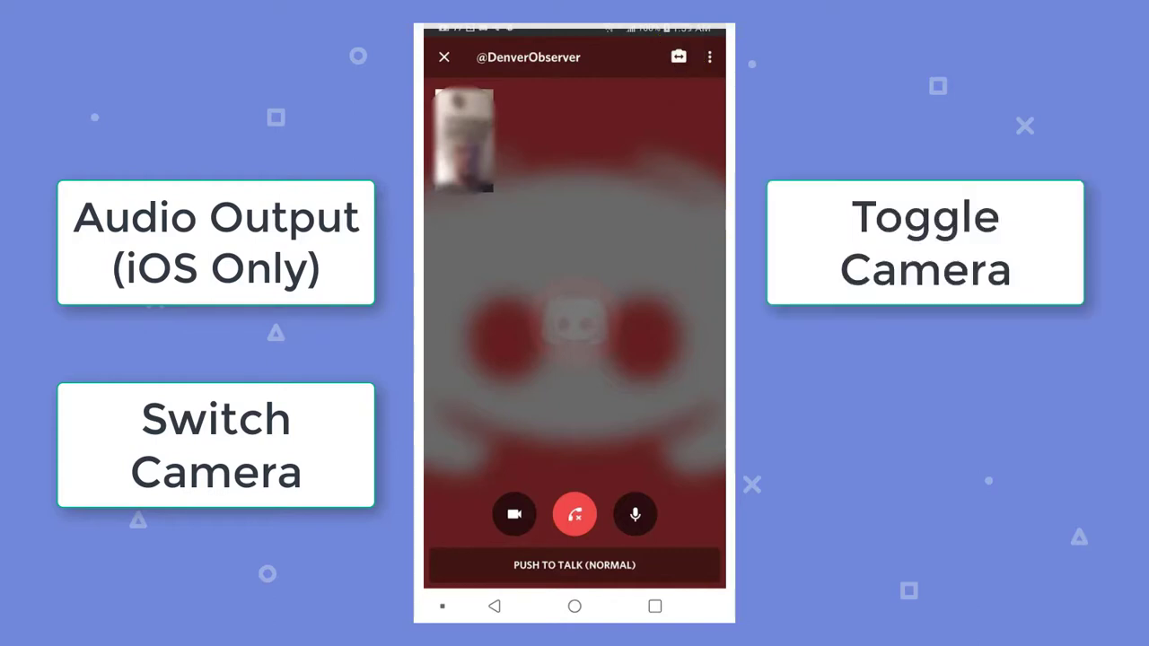
left_click(513, 513)
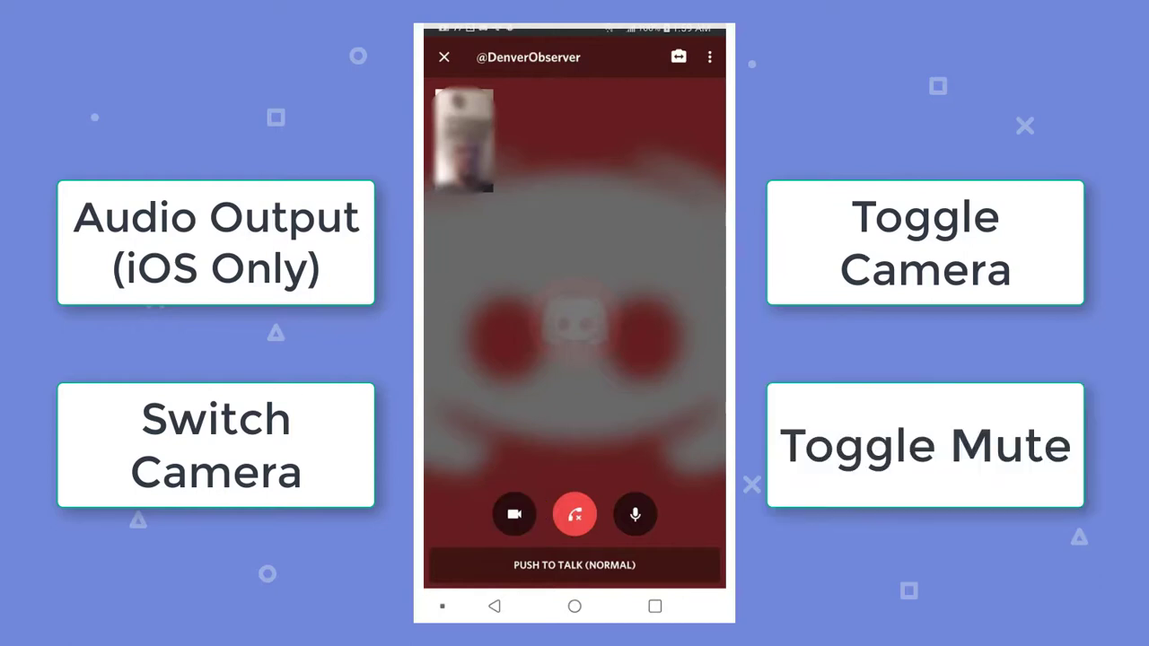
left_click(636, 514)
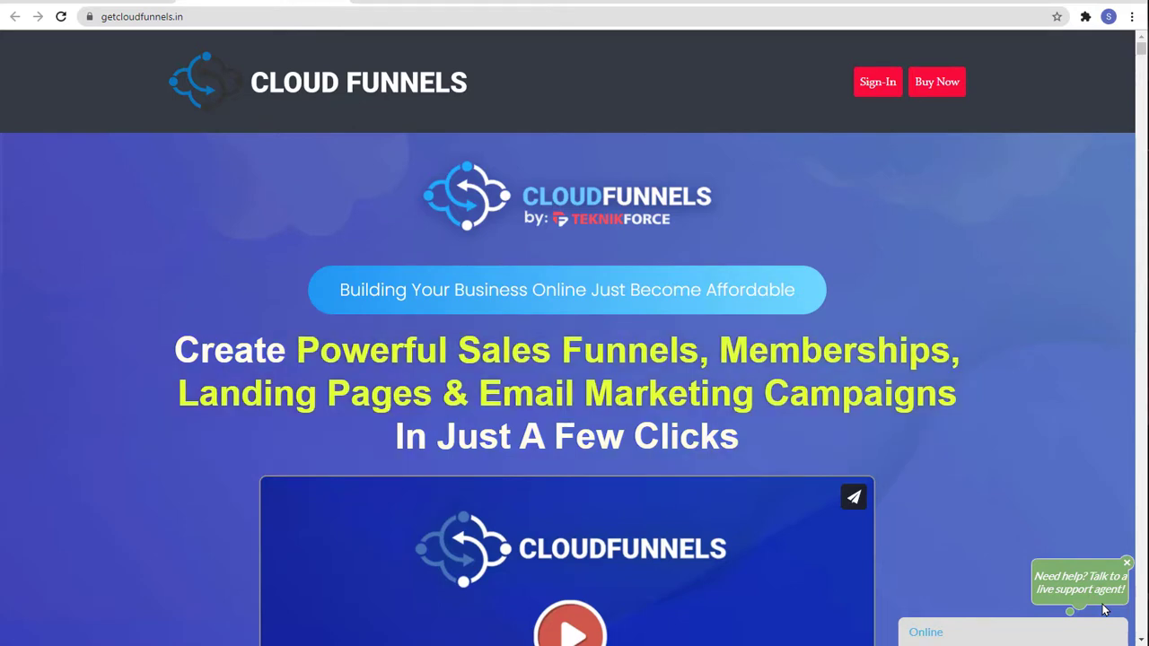
- Scroll the getcloudfunnels.in page through the SEO, split testing, autoresponder and funnel sections, then back up to Introducing
scroll("down", 3)
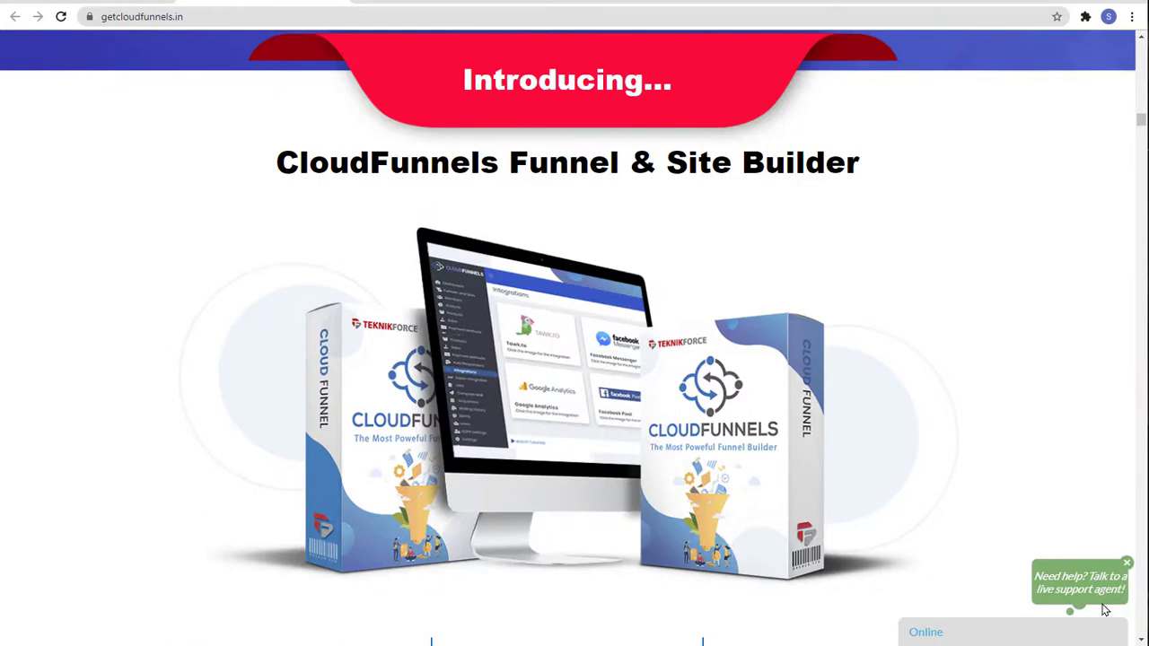
scroll("down", 3)
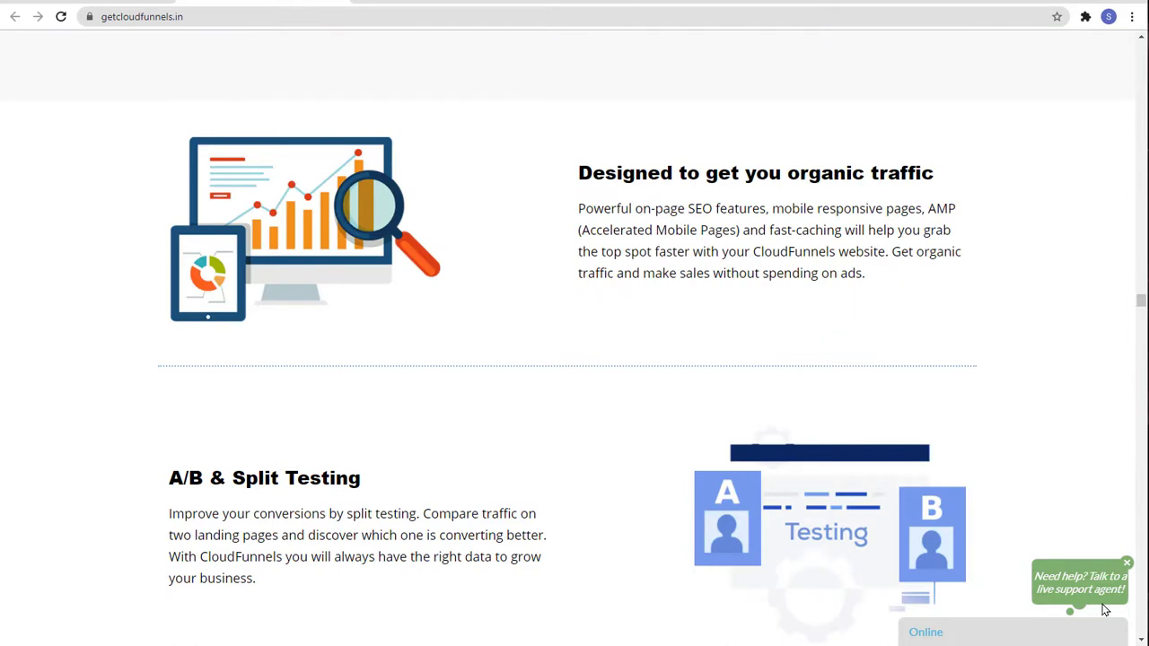
scroll("down", 3)
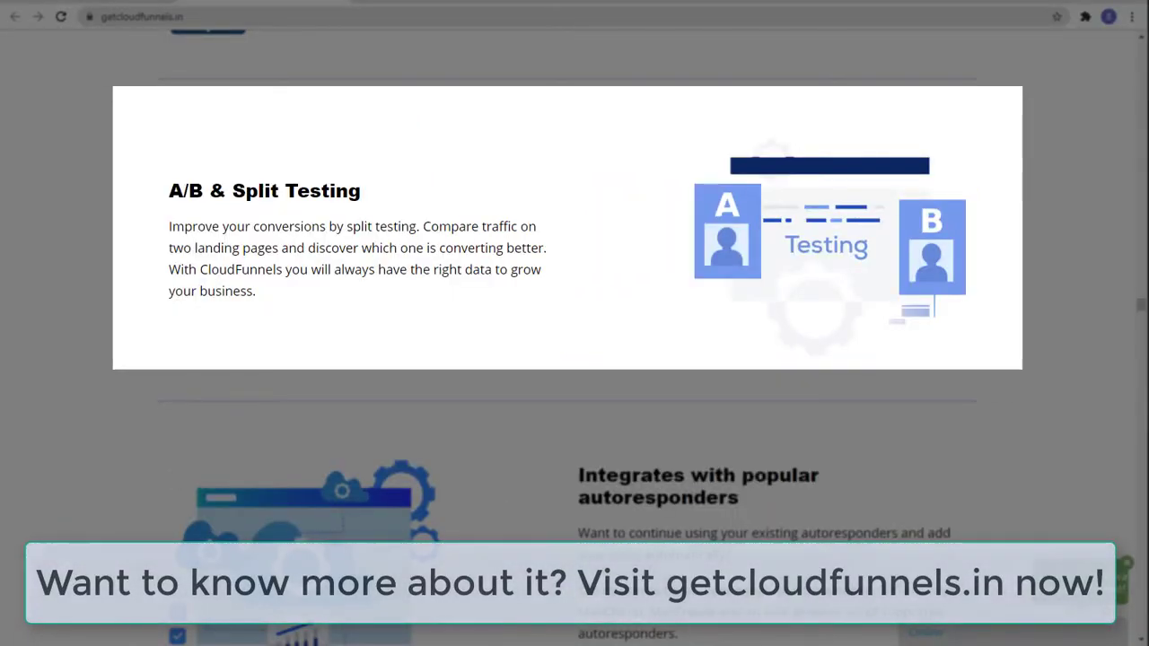
scroll("down", 3)
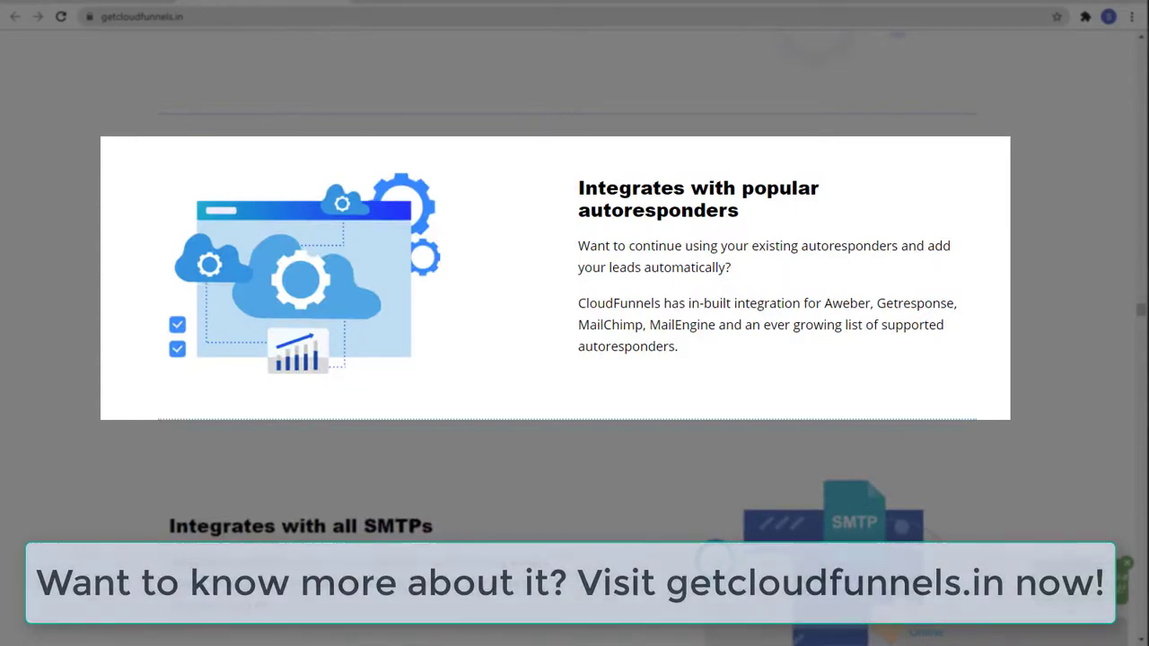
scroll("down", 3)
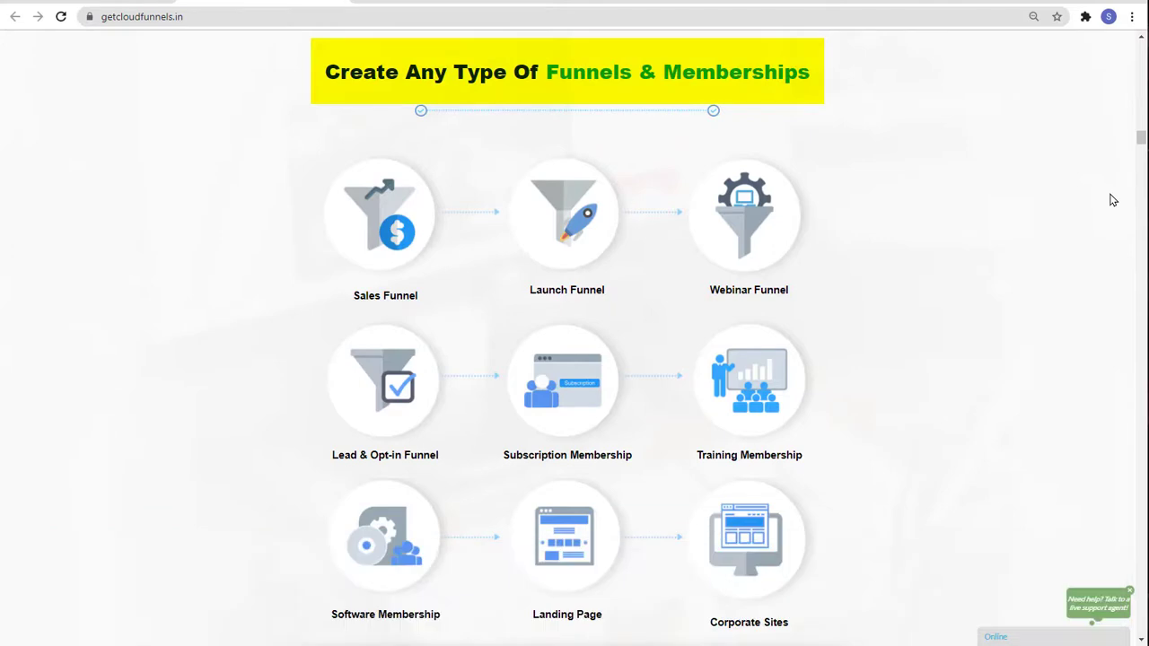
scroll("up", 3)
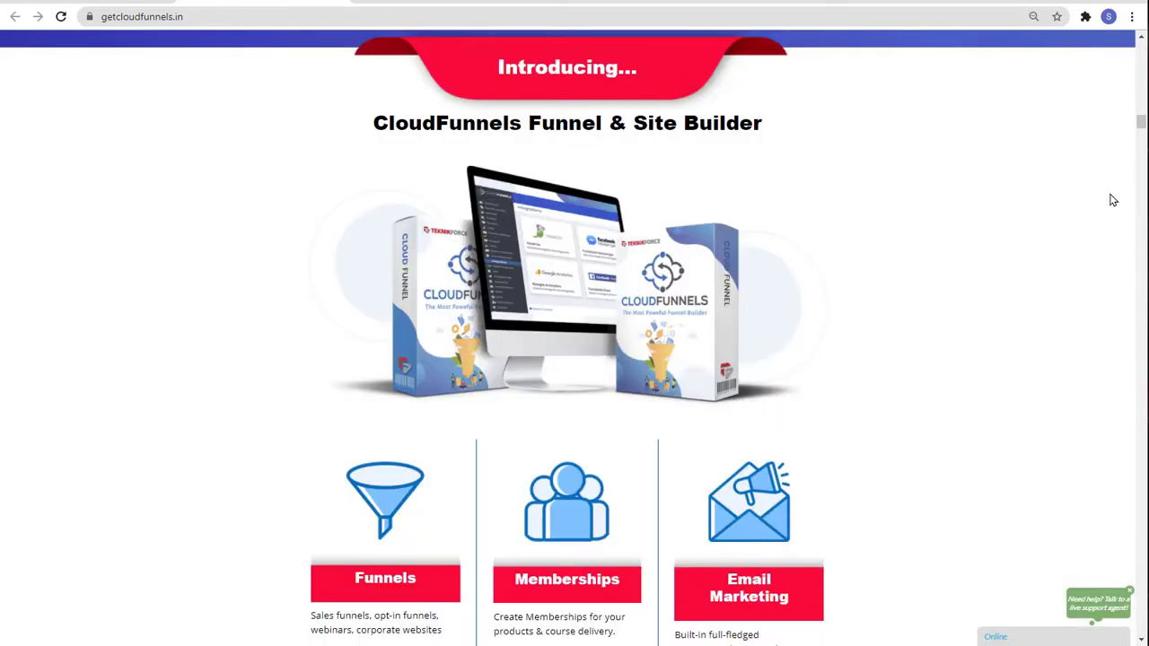